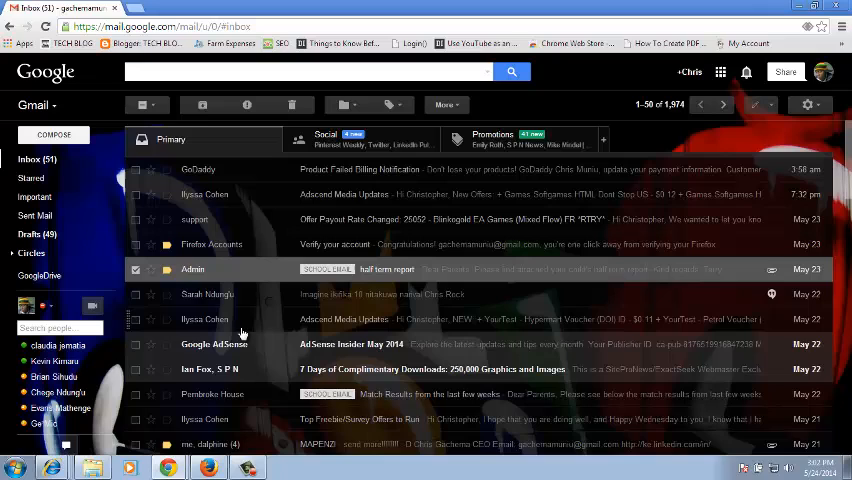
mouse_move(276, 336)
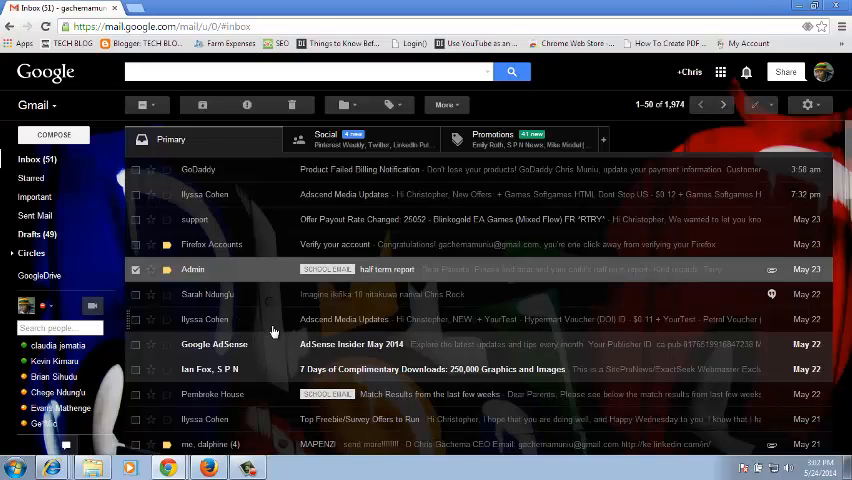
mouse_move(348, 90)
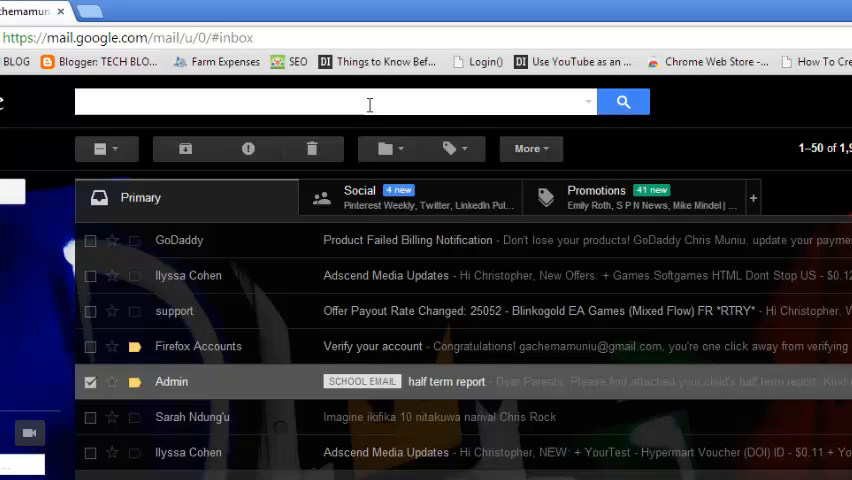
text(pet)
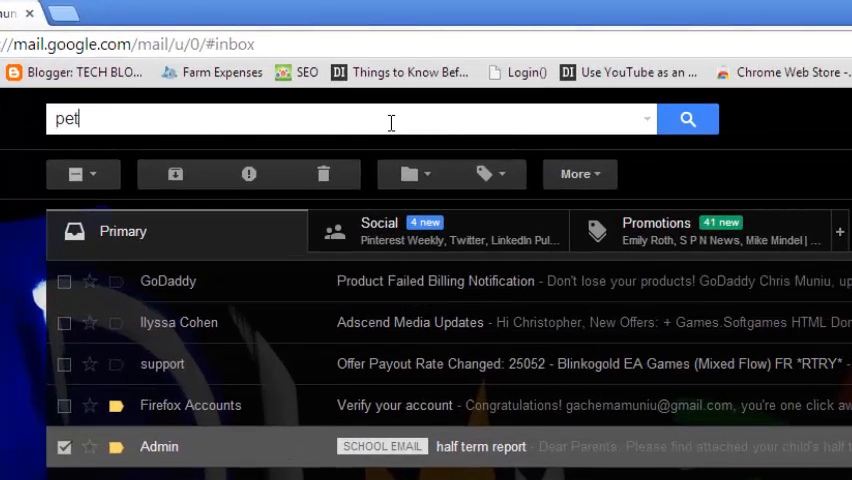
text(er)
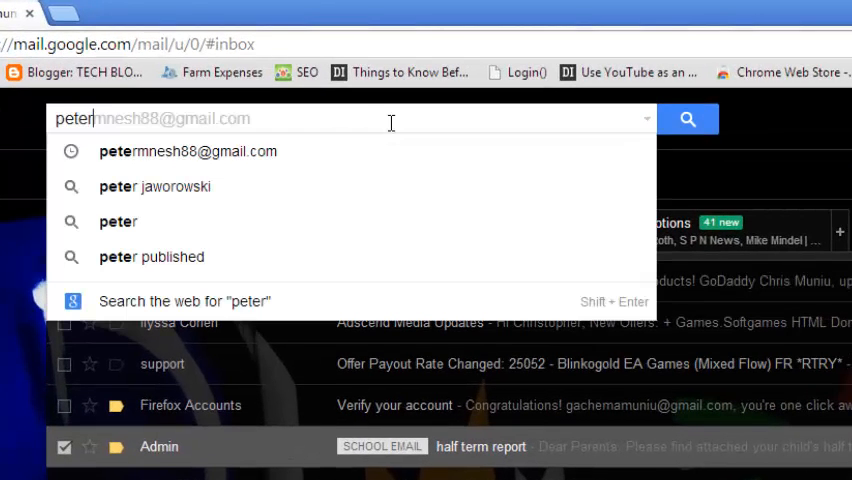
click(688, 120)
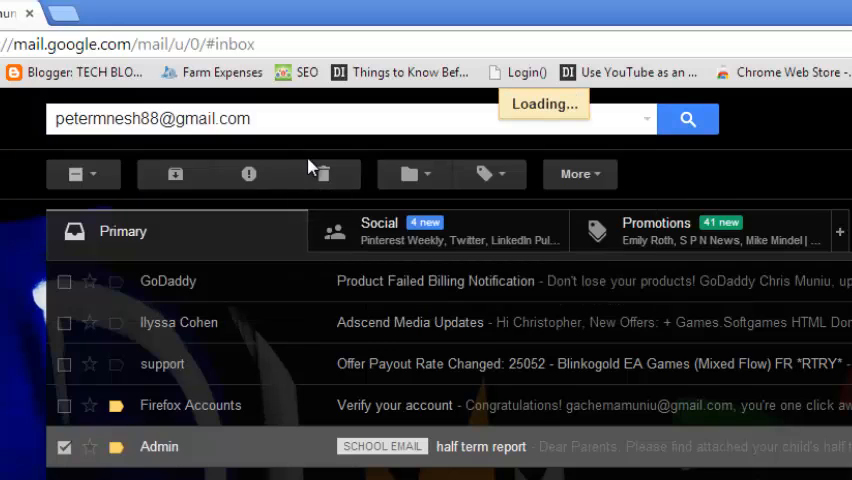
click(688, 120)
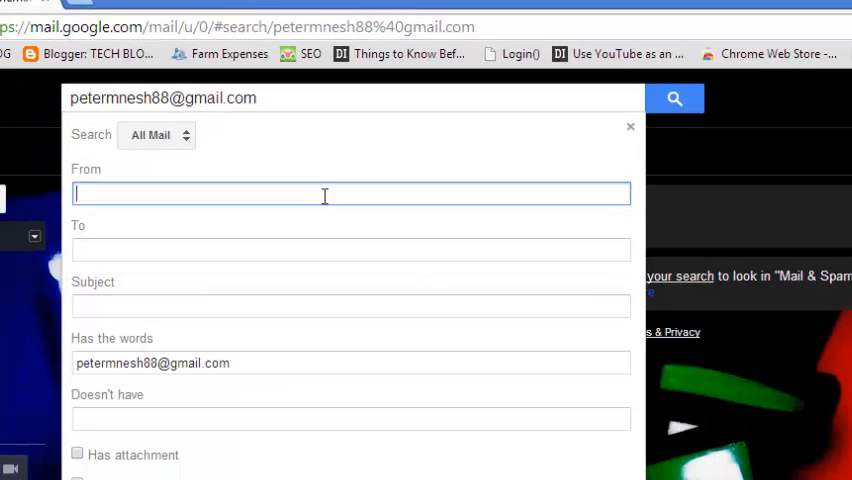
Step: Scroll the advanced search form down to the 'Create filter with this search' link
scroll(down, 3)
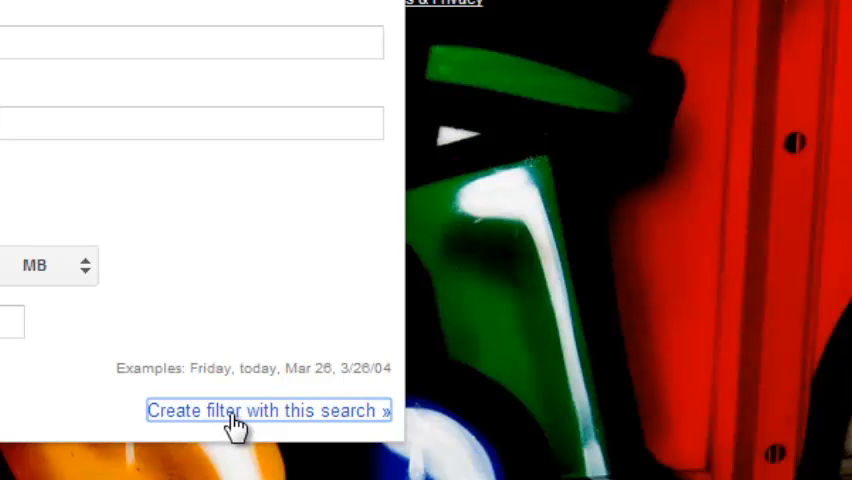
click(266, 410)
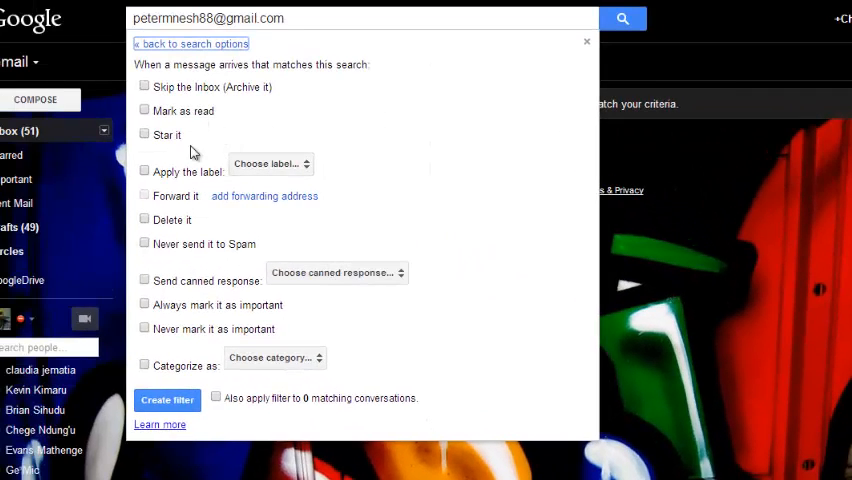
mouse_move(390, 168)
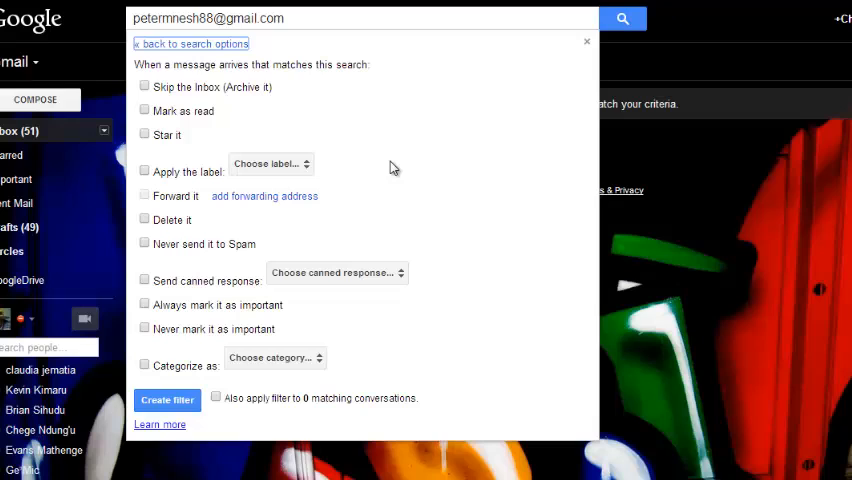
mouse_move(320, 84)
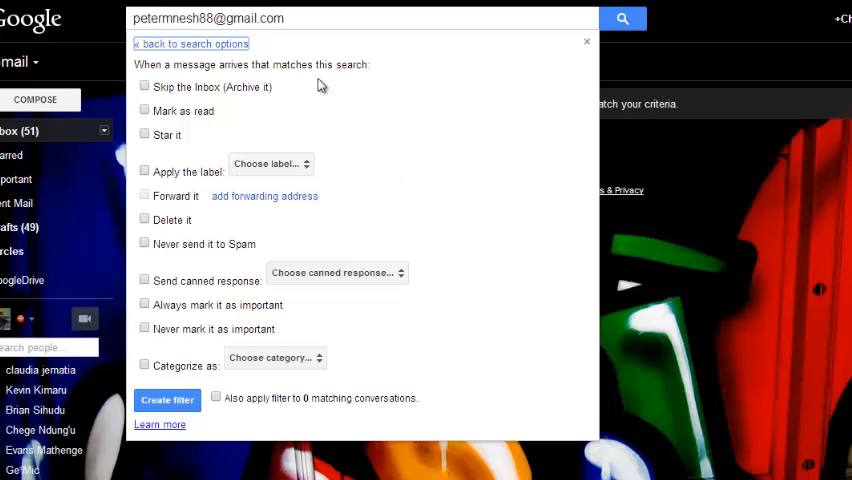